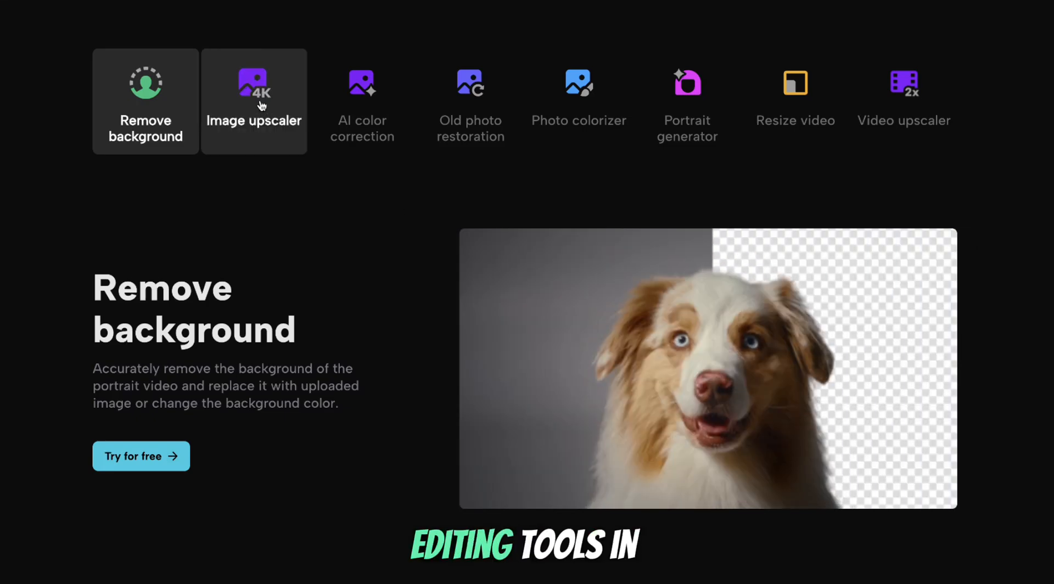
- Preview the image upscaler, AI color correction, photo colorizer and portrait generator showcases in turn
click(361, 101)
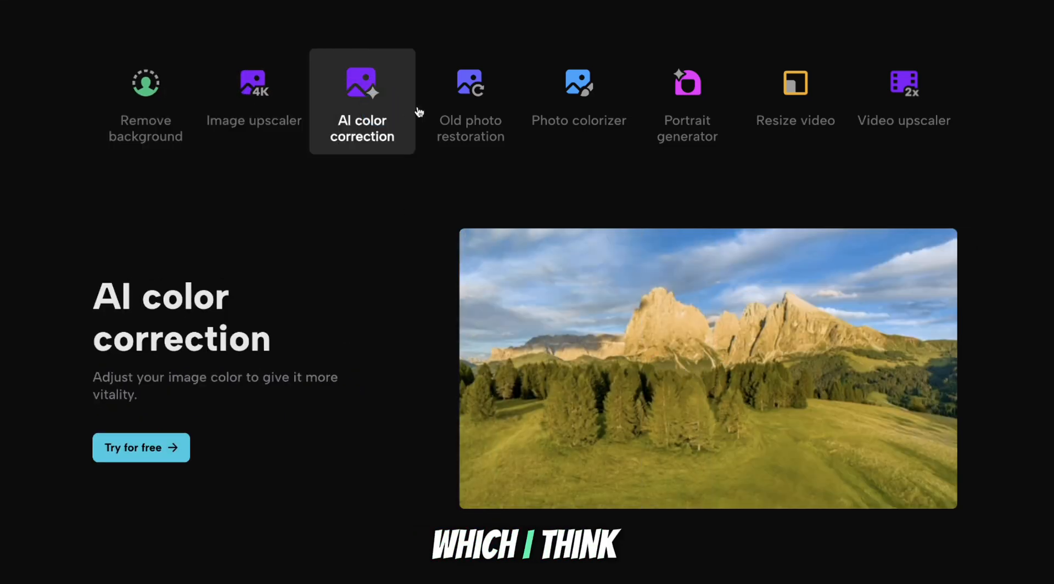
click(471, 94)
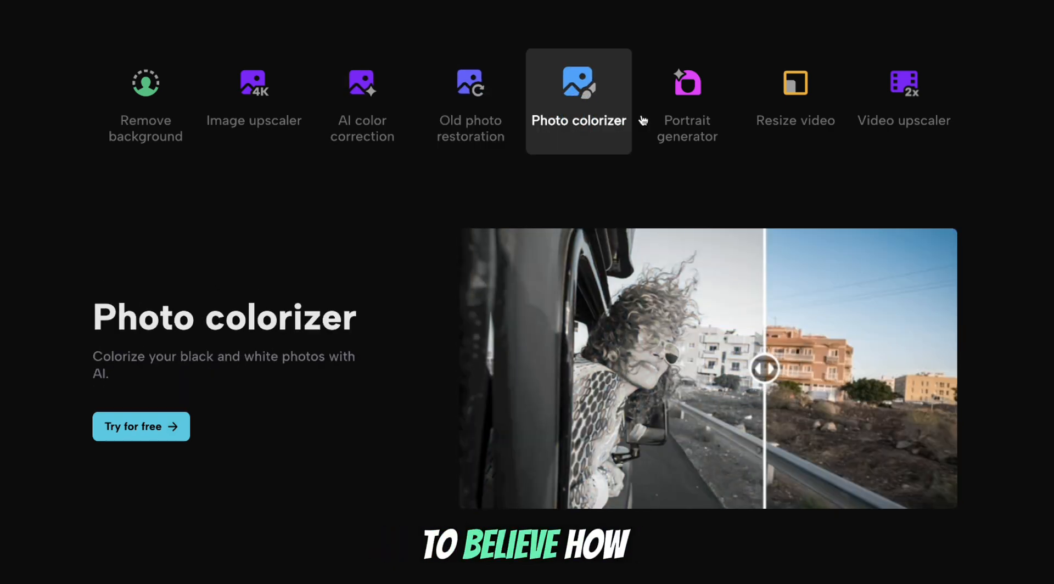
click(686, 101)
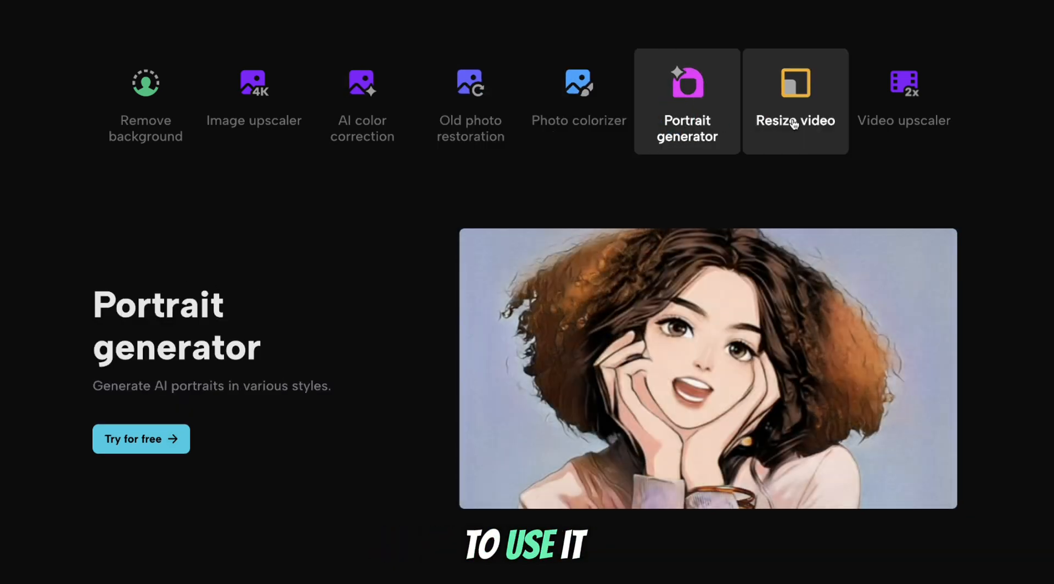
click(904, 101)
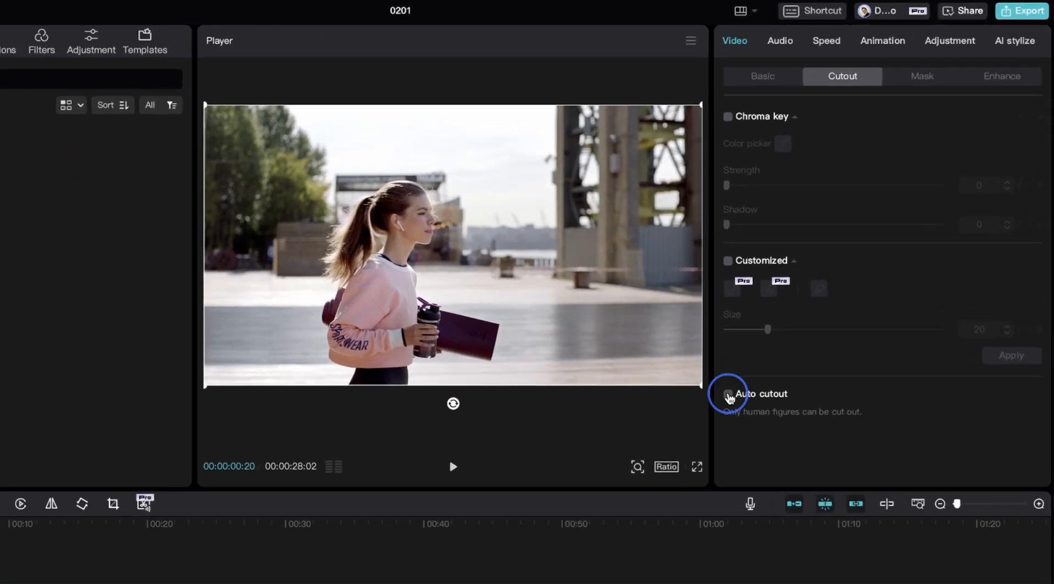
- Enable Auto cutout on the walking-woman clip, then move to the next project
click(726, 394)
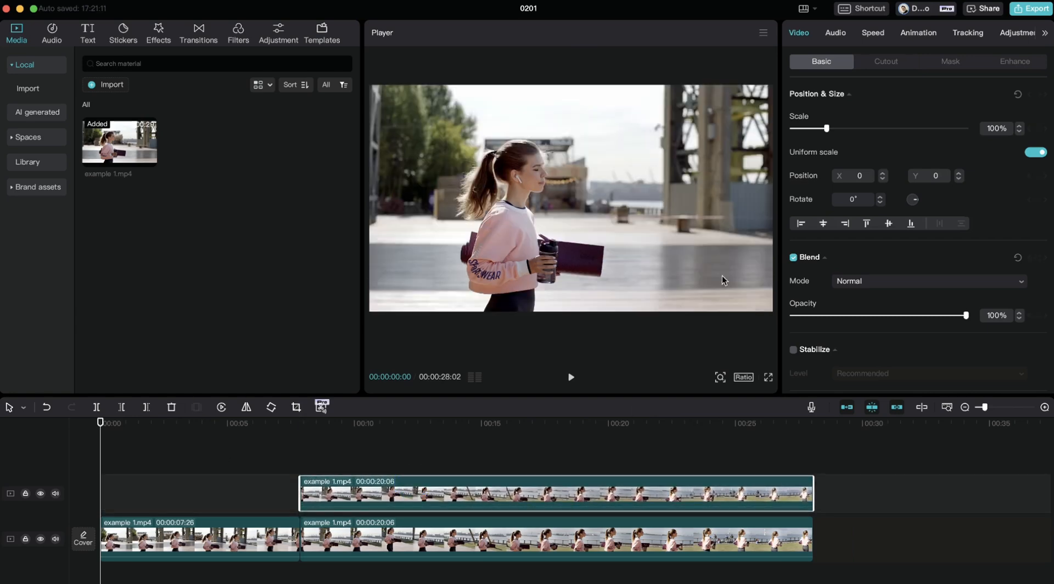
click(885, 62)
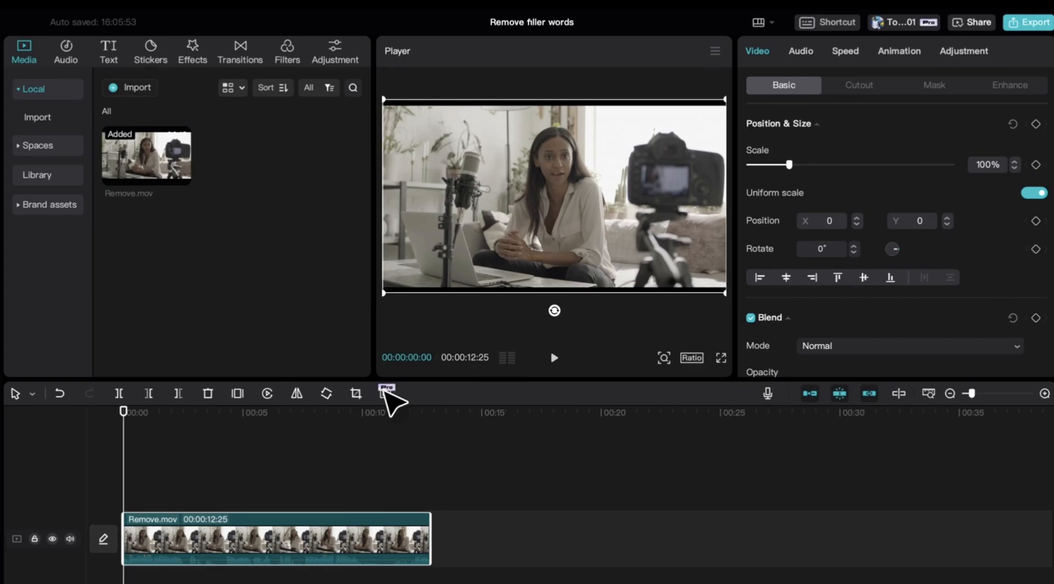
- Delete the detected filler words and pauses from Remove.mov and play the shortened clip
click(385, 393)
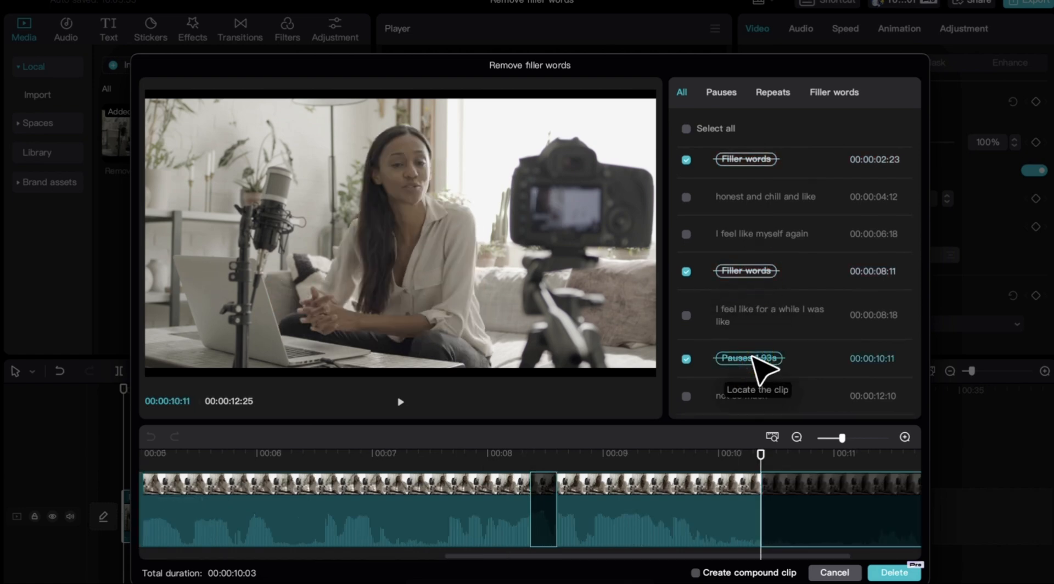
click(893, 573)
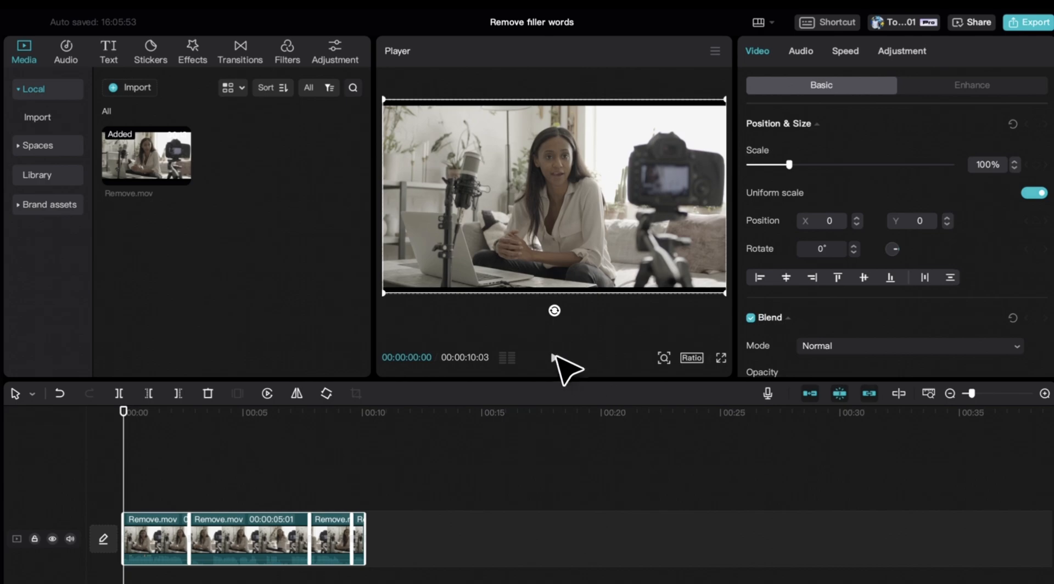
click(553, 358)
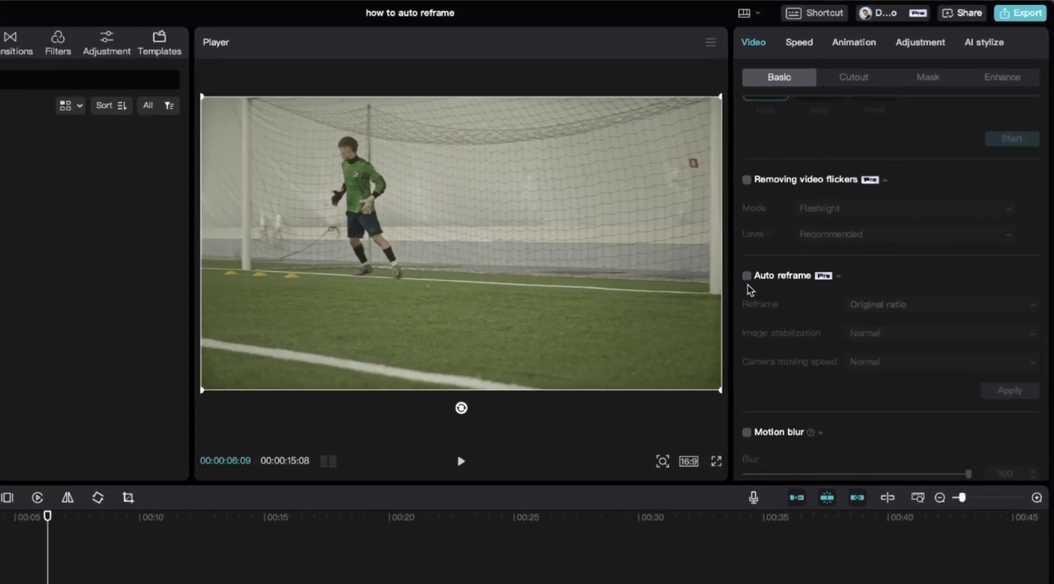
- Auto-reframe the goalkeeper clip to 9:16 with Fast camera movement and preview it
click(747, 275)
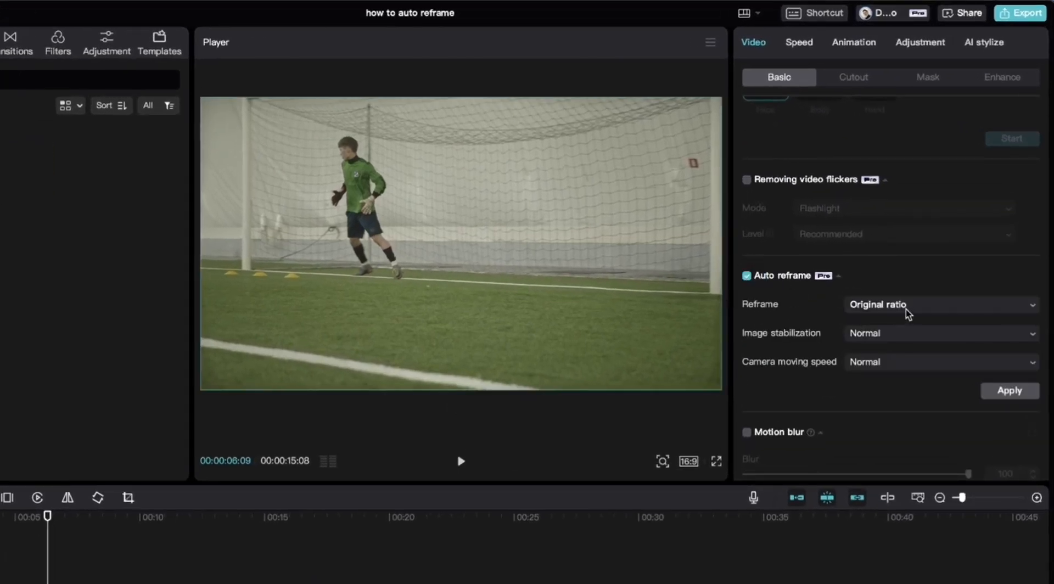
click(937, 304)
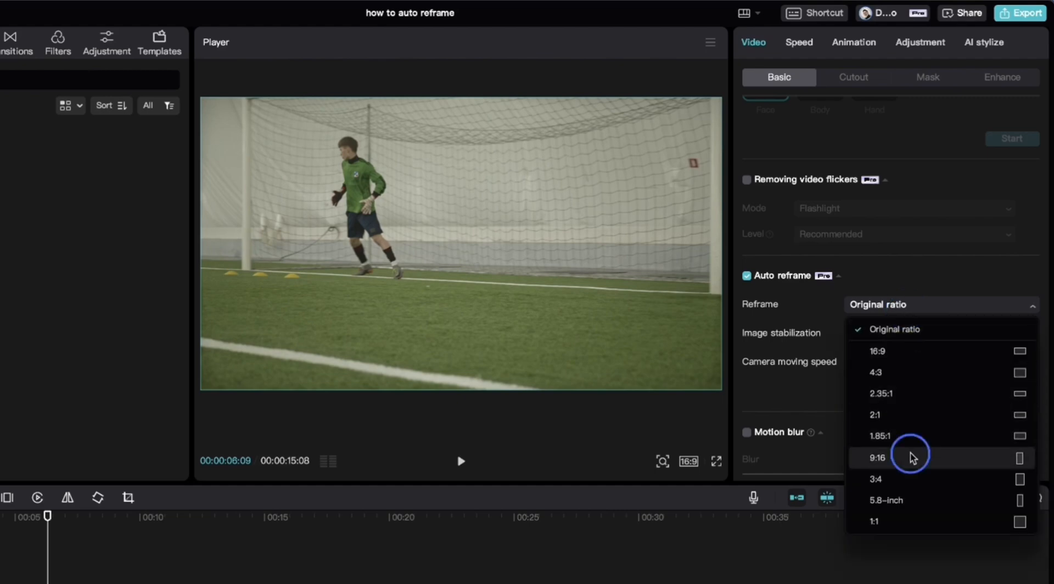
click(876, 458)
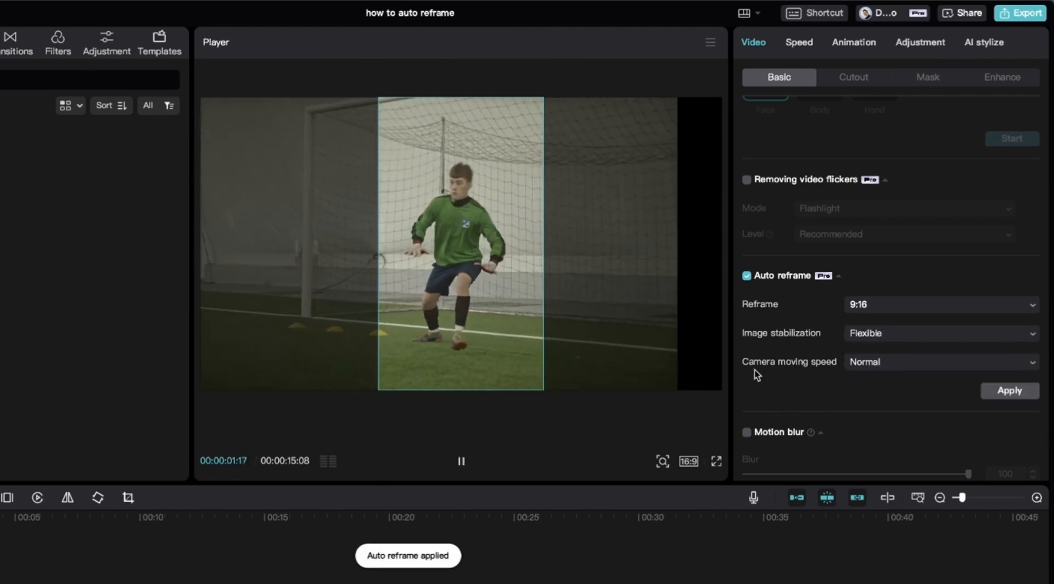
click(460, 461)
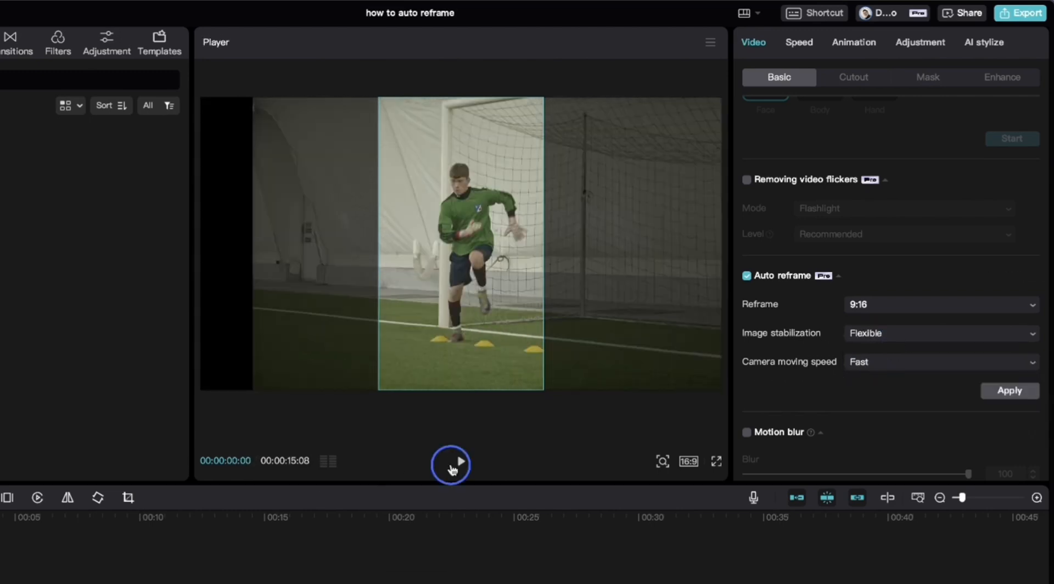
click(451, 464)
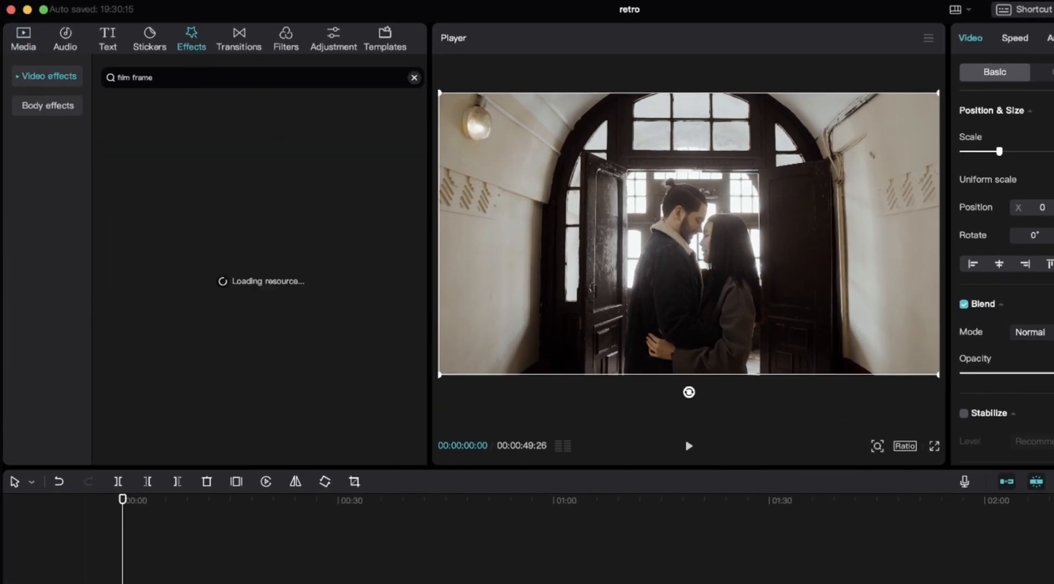
- Search Filters for 'film' for the couple clip, then search Transitions for 'glare'
click(285, 37)
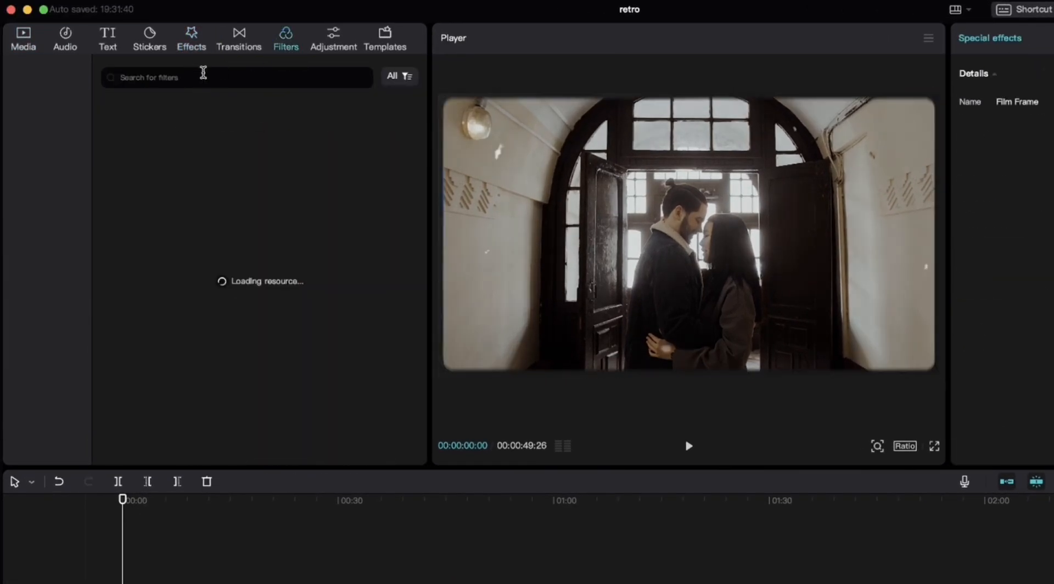
text(film)
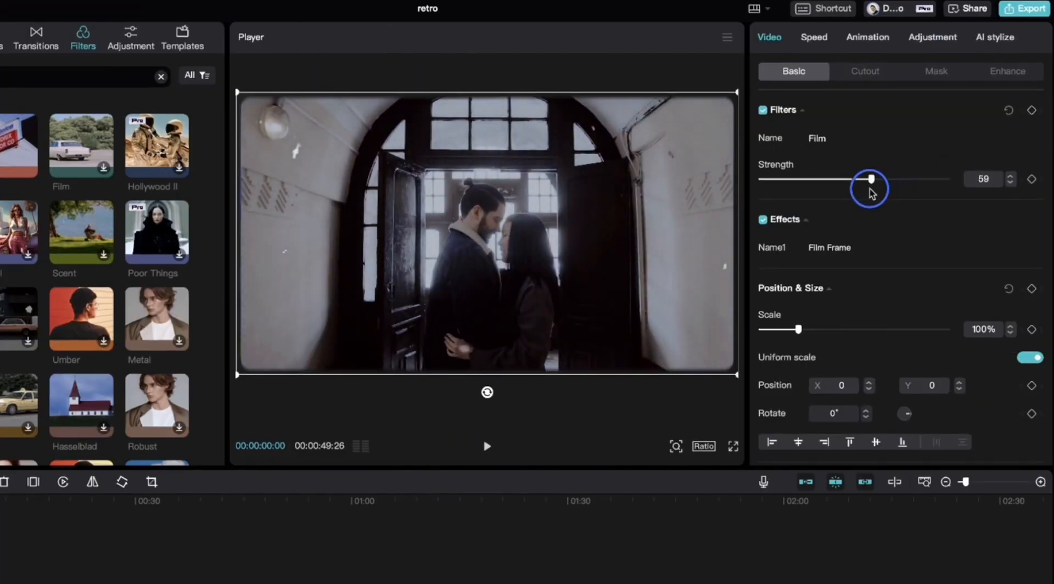
click(202, 32)
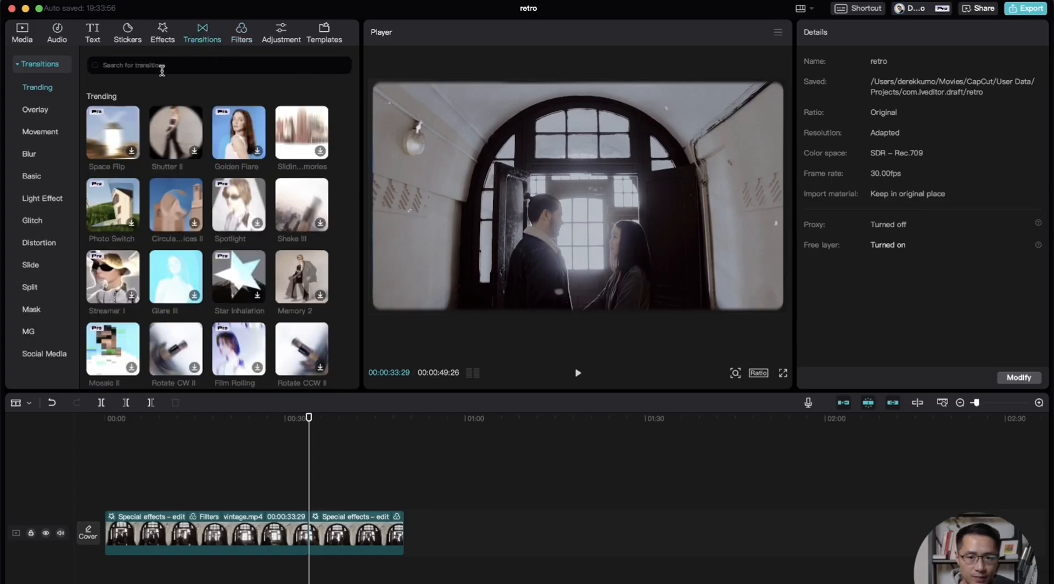
text(glare)
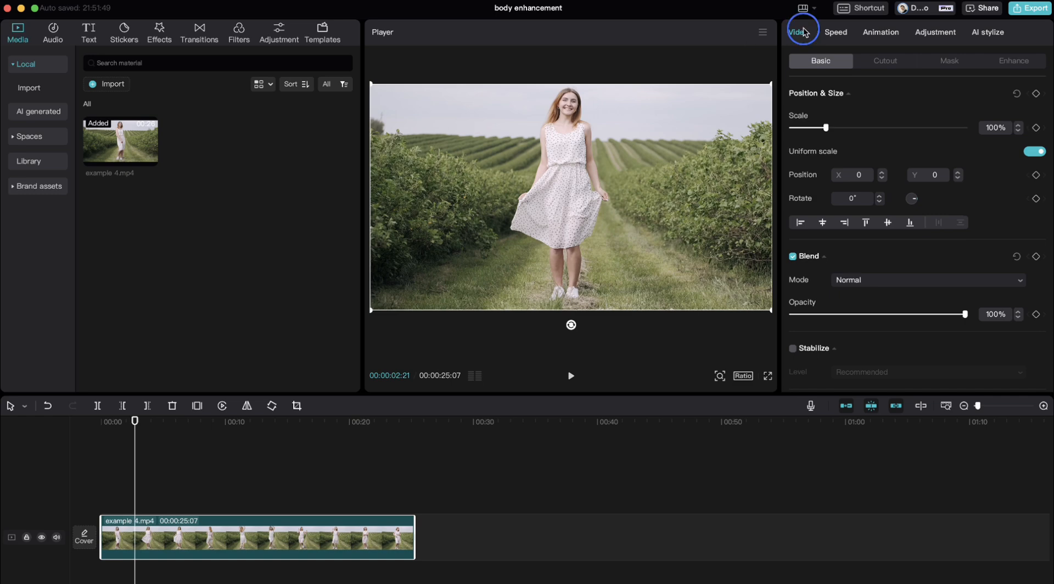
- Enable Body reshaping in the clip's Enhance settings and reveal its sliders
click(1013, 60)
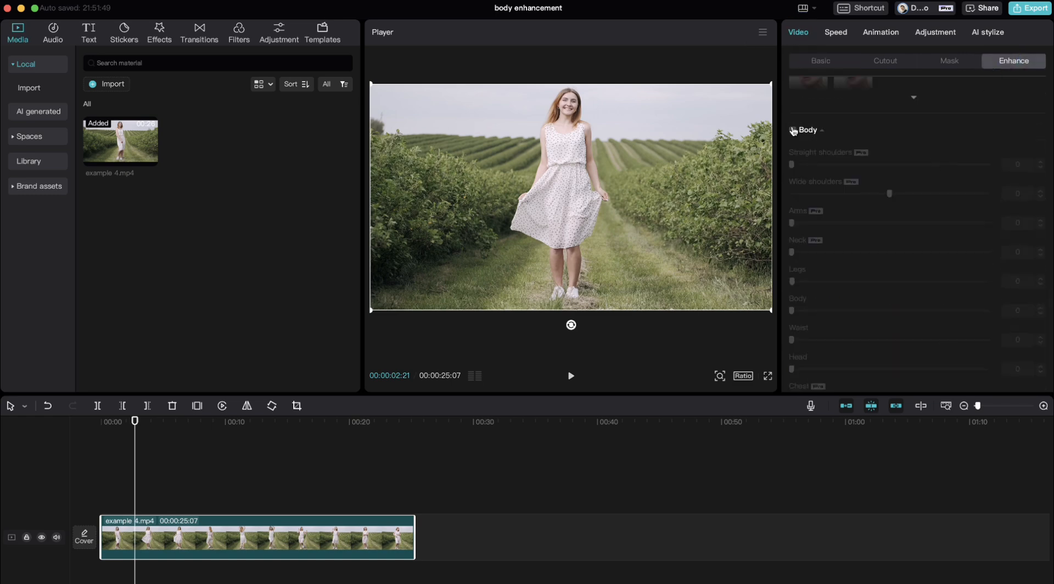
click(791, 131)
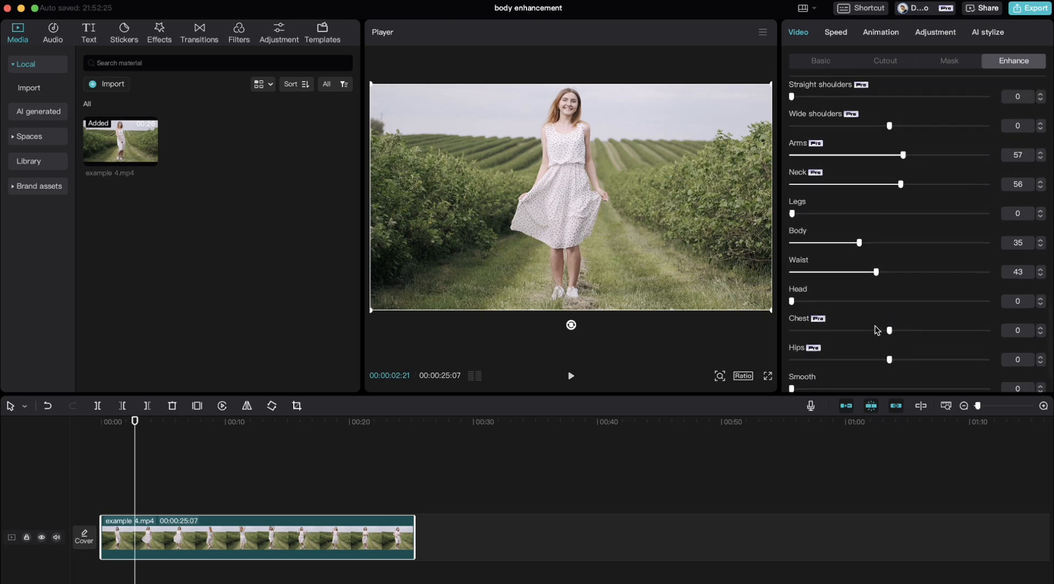
scroll(down, 3)
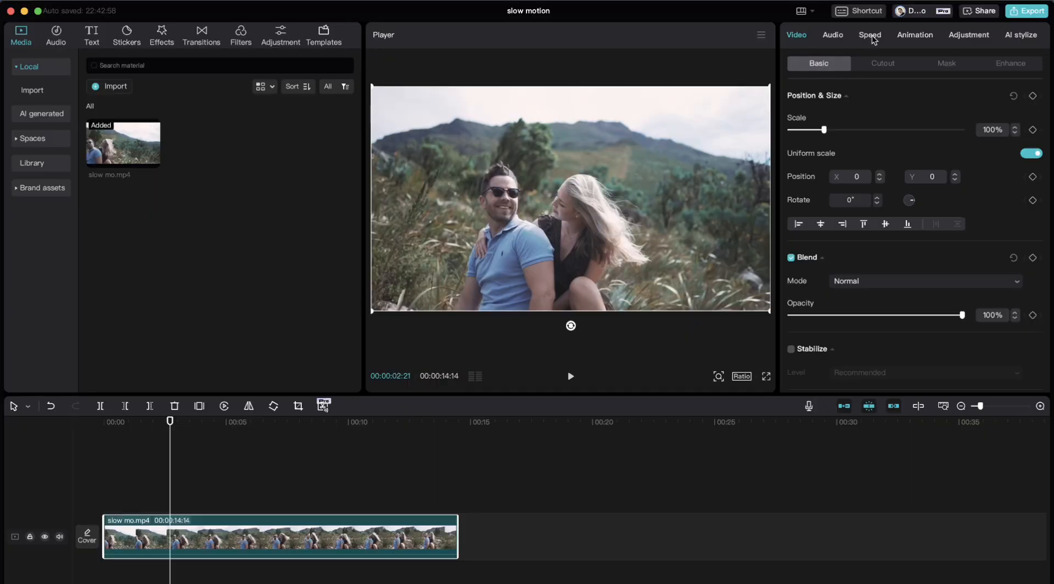
- Lower the hillside couple clip's speed below 1.0x for slow motion
click(870, 34)
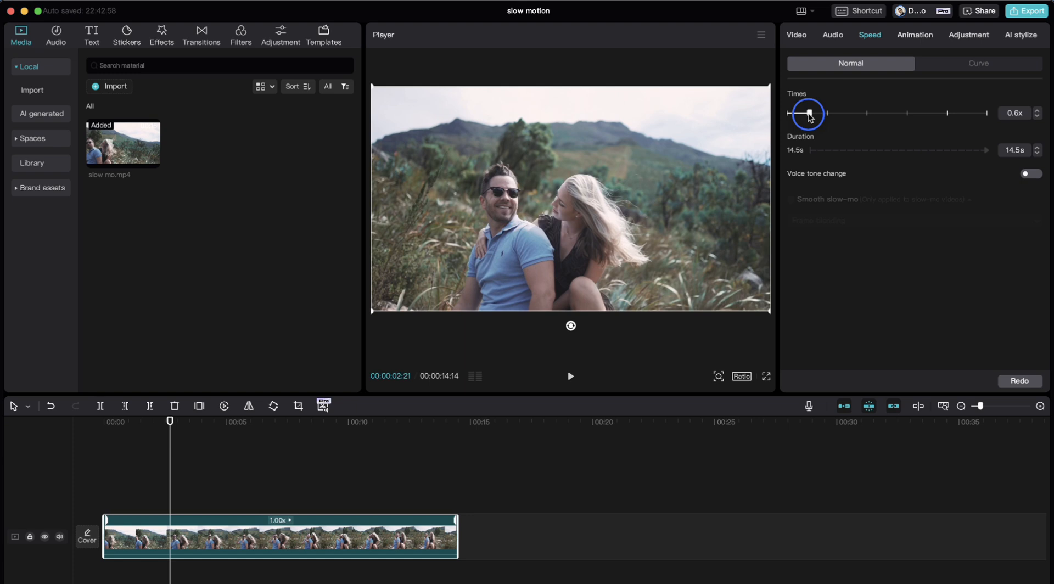
drag(809, 114, 804, 113)
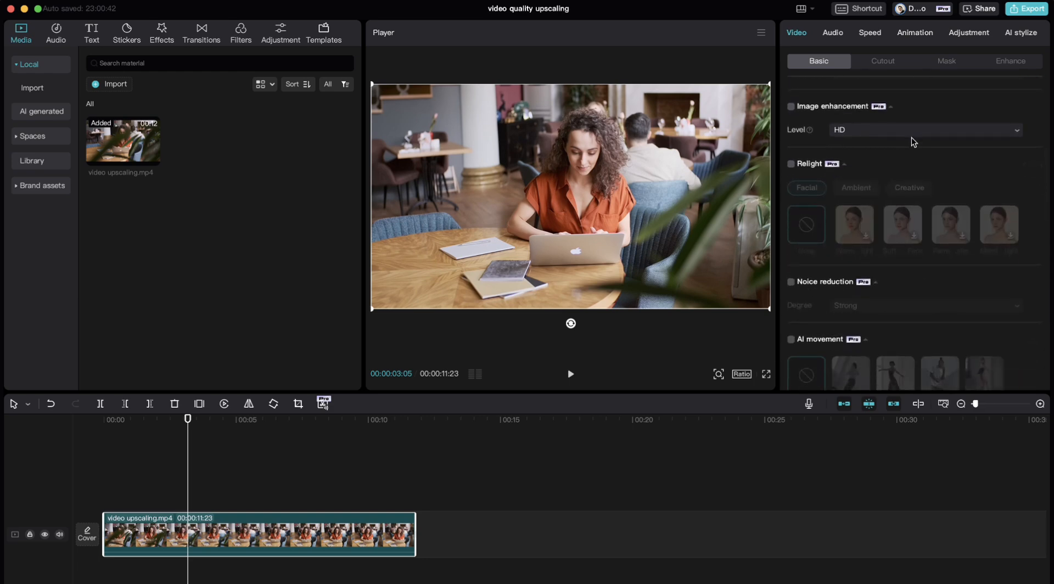
- Enable Image enhancement at HD level on the café laptop clip
click(791, 106)
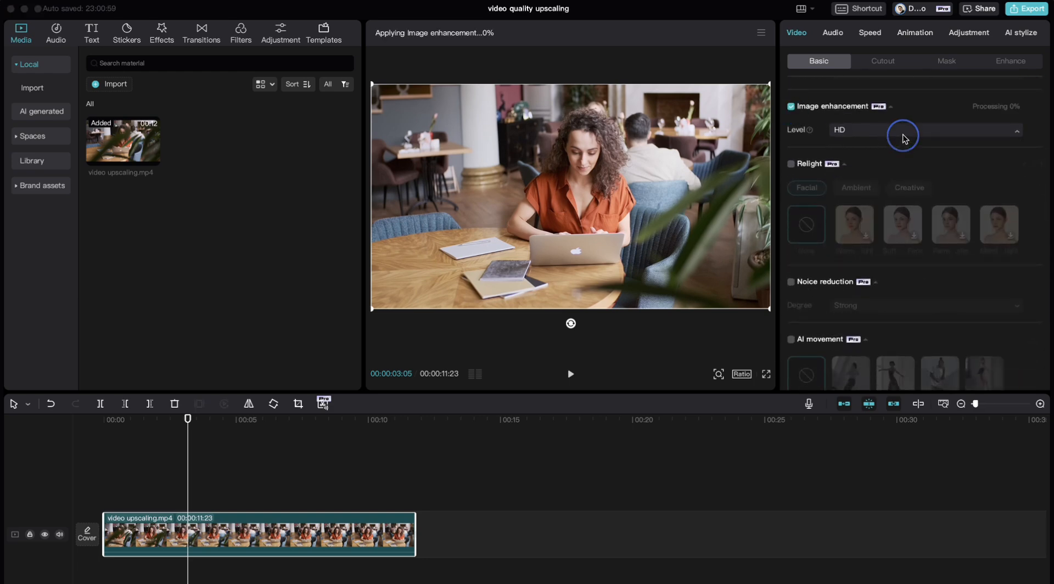
click(924, 129)
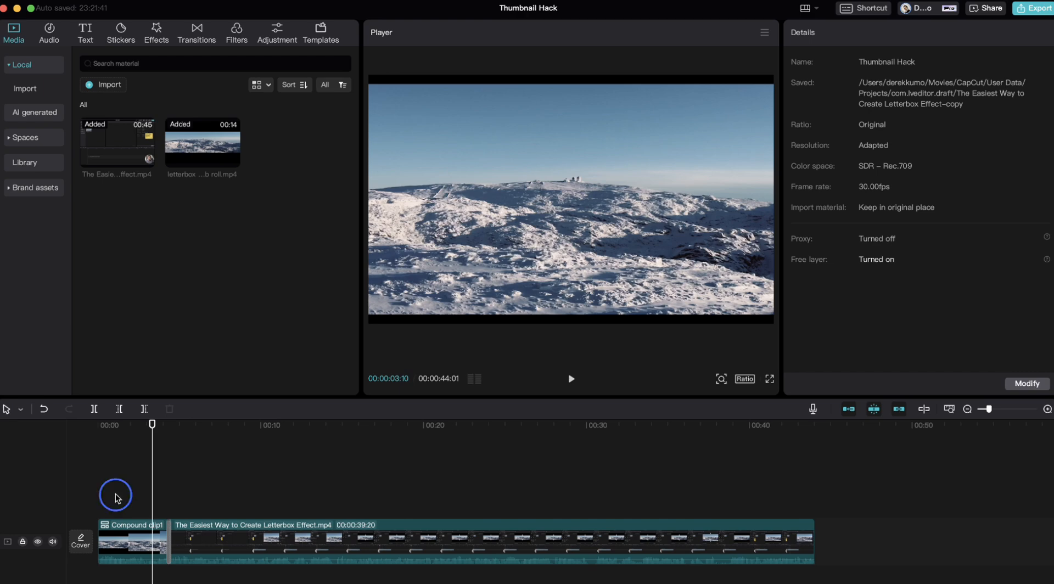
- Choose an early frame as the project cover and apply a ready-made title template to it
drag(151, 423, 115, 424)
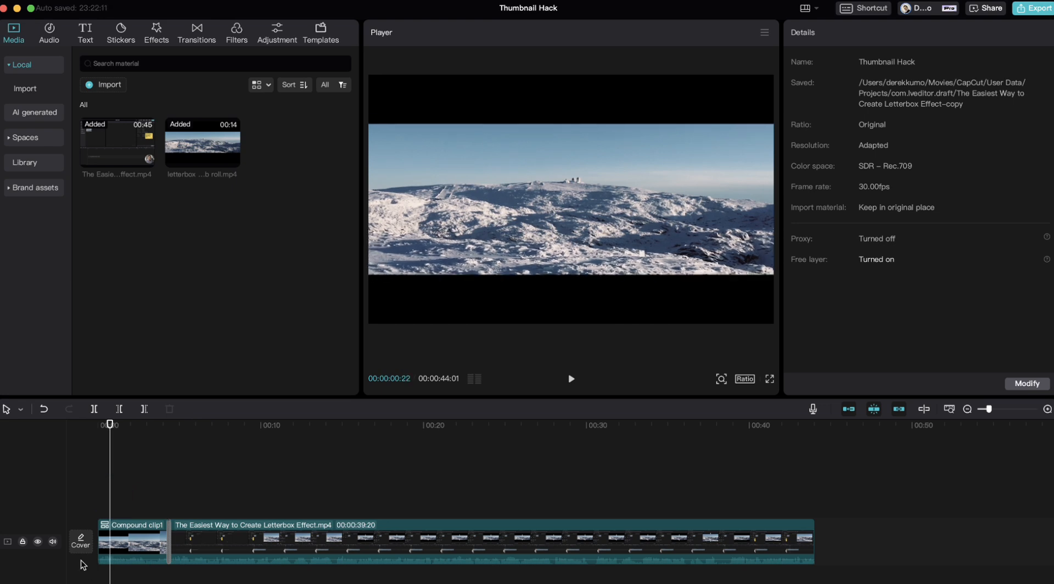
mouse_move(80, 544)
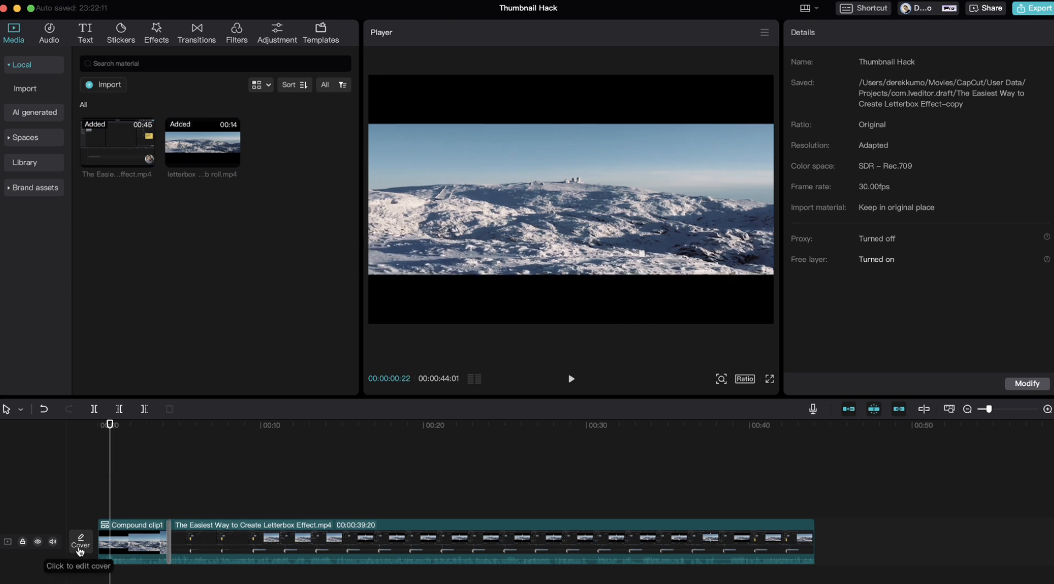
click(80, 541)
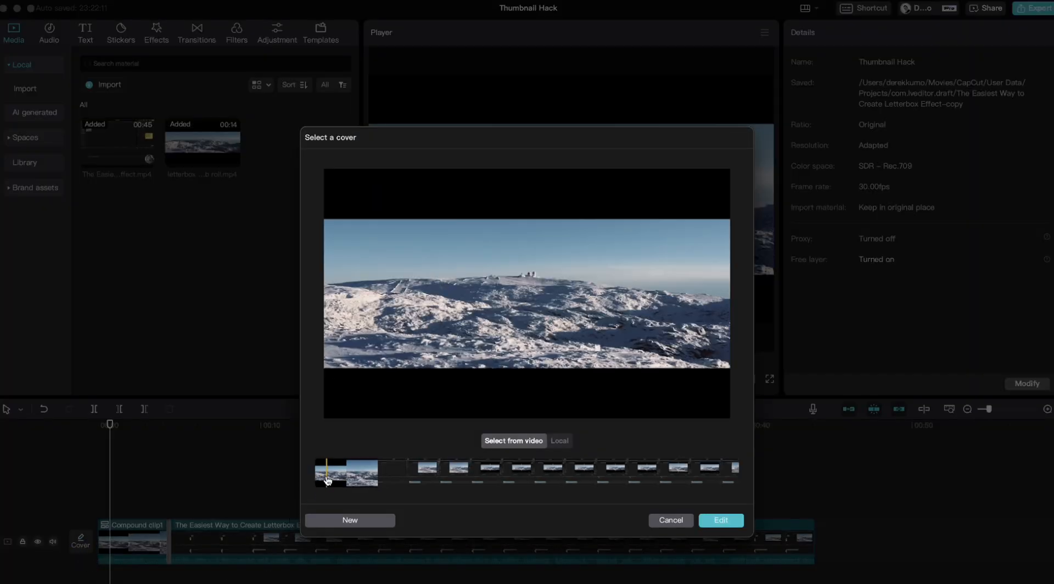
click(719, 521)
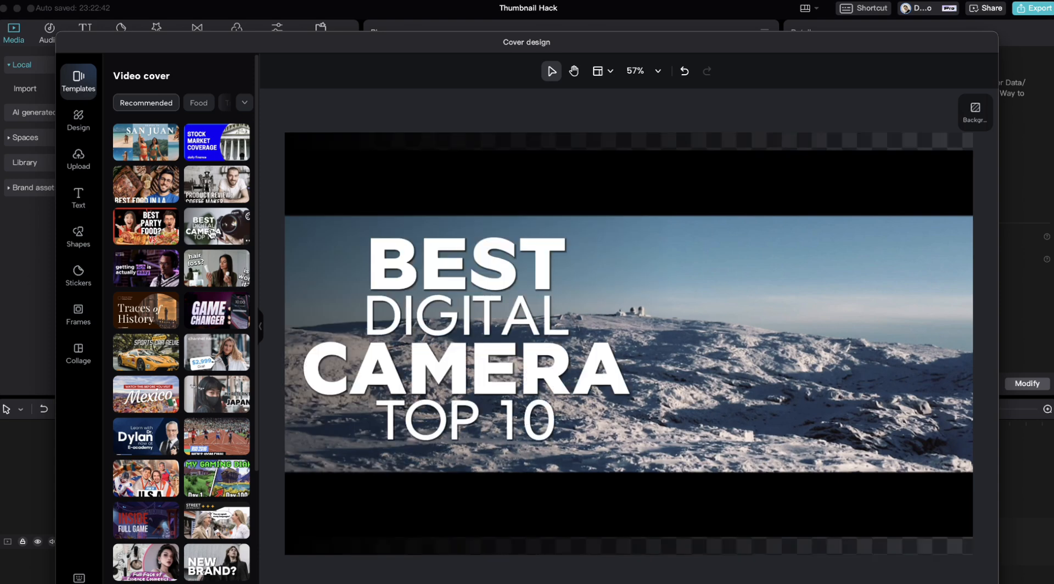
click(217, 563)
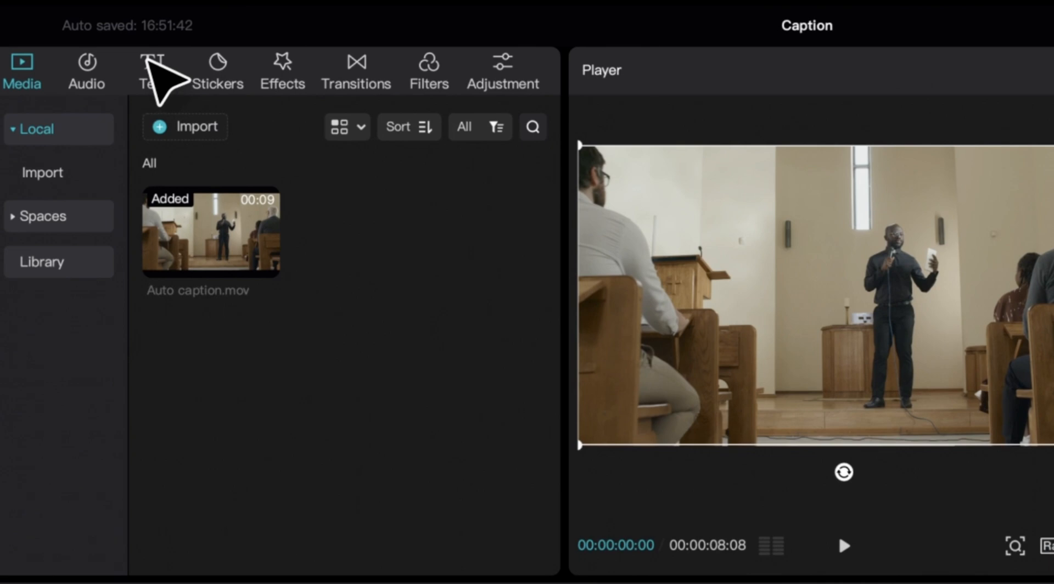
- Create English auto captions from the speaker's speech and play the captioned clip
click(152, 70)
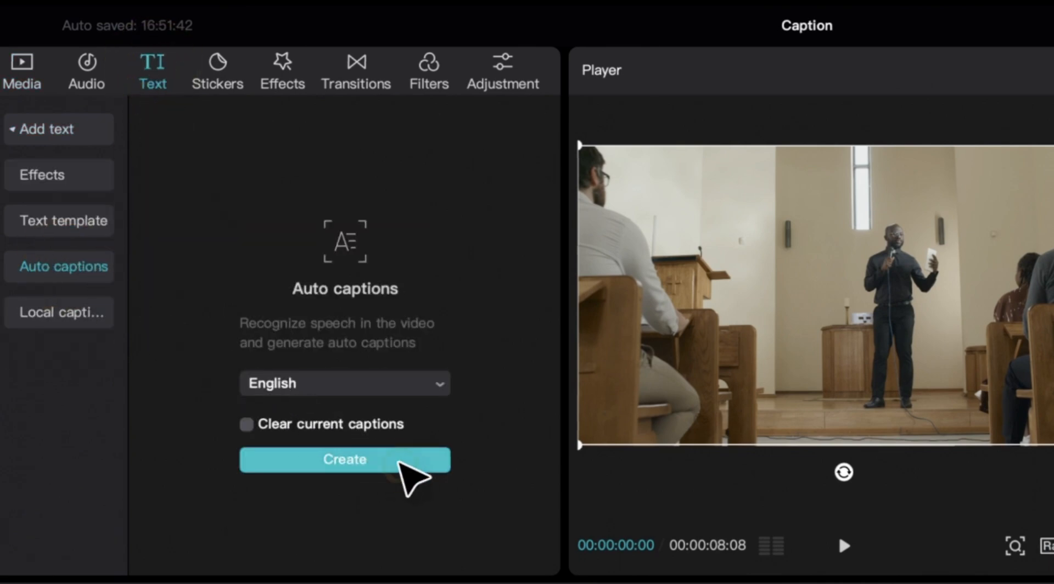
click(344, 460)
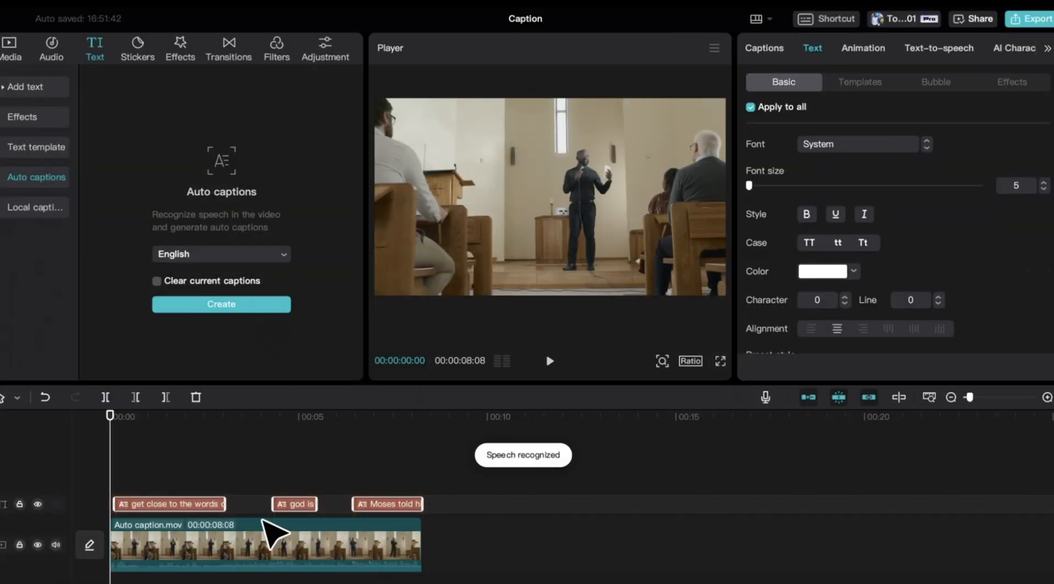
click(264, 545)
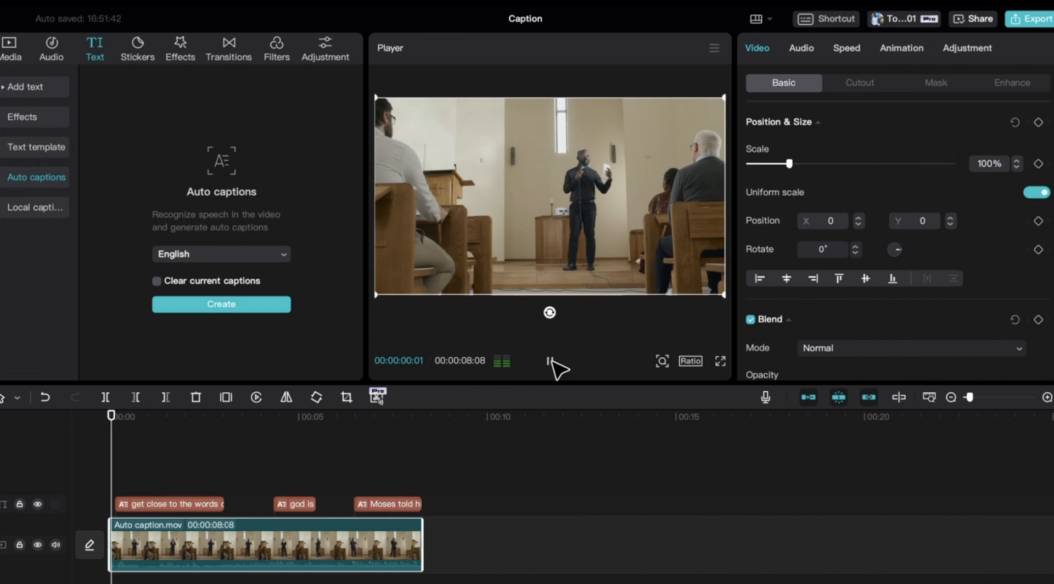
click(549, 361)
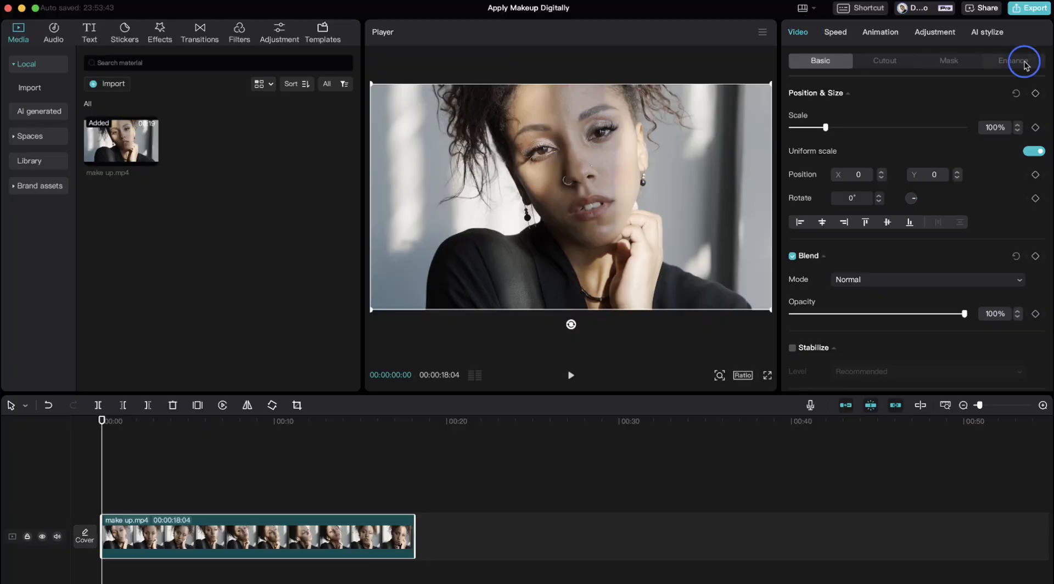
- Enable face Makeup on the portrait clip, choose an Eye shadow style, then browse Lipstick styles
click(1014, 60)
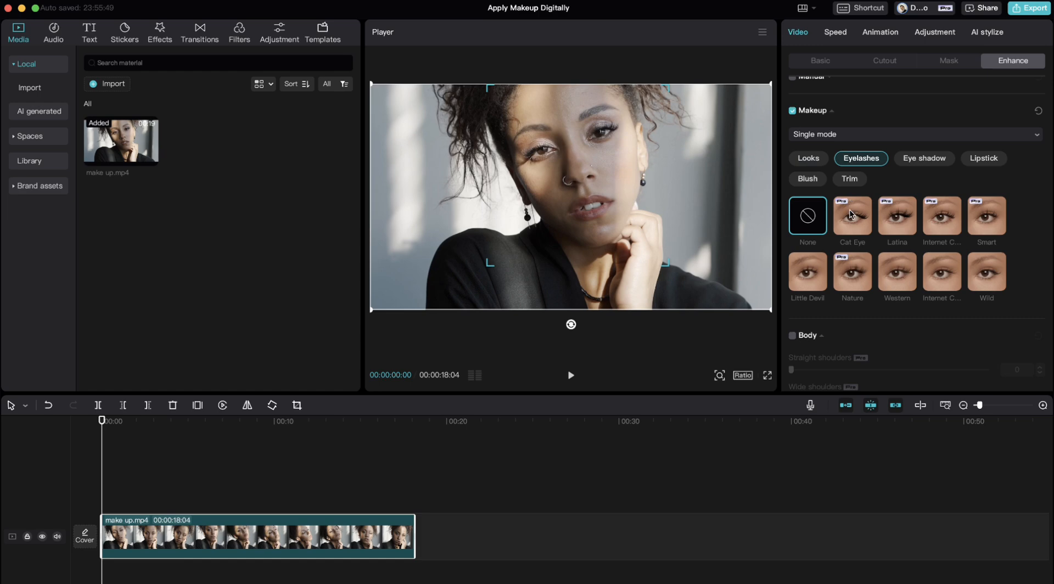
click(924, 158)
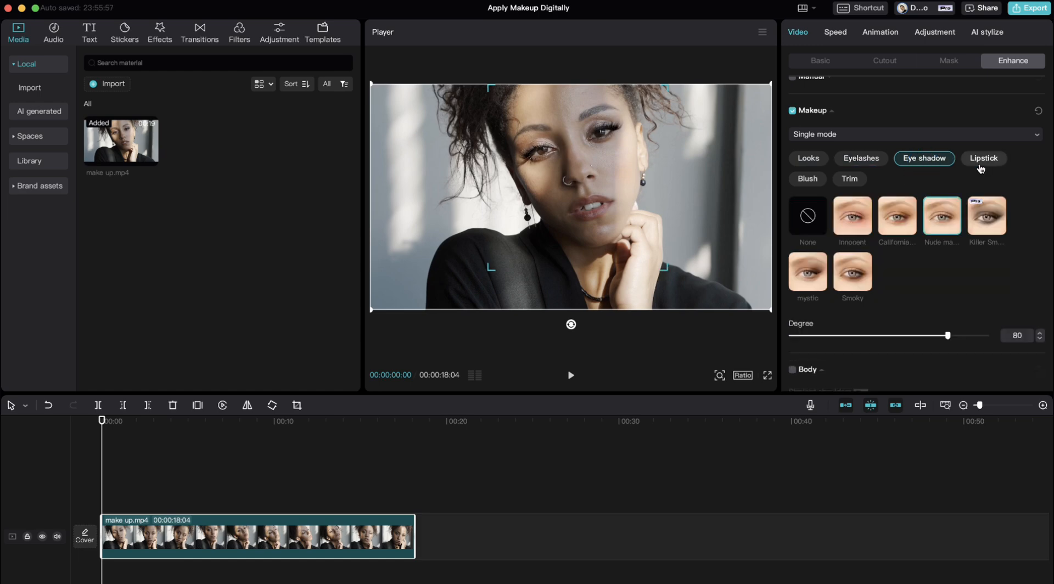
click(983, 161)
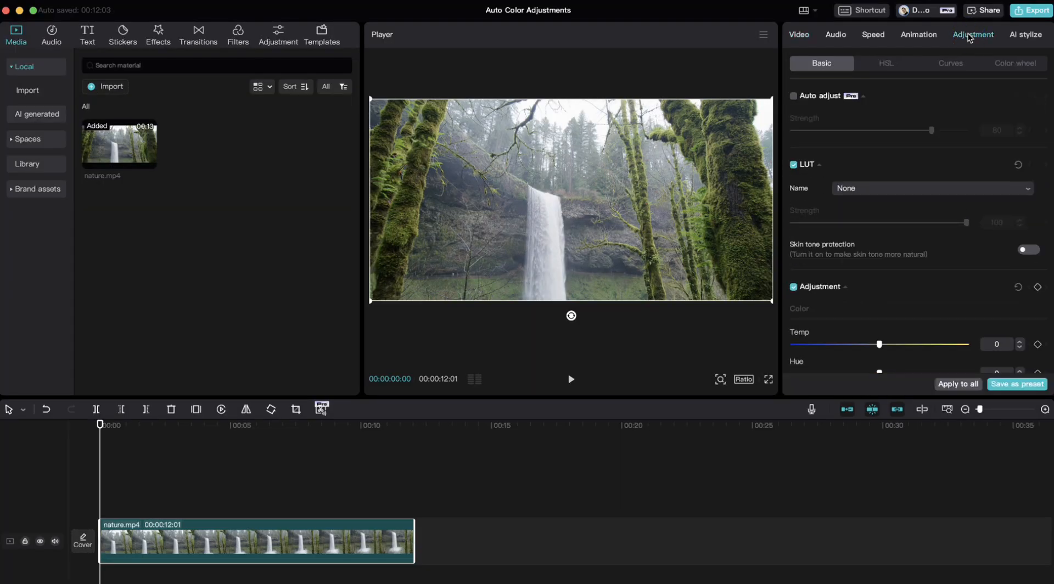
- Show the Adjustment settings for the waterfall clip in the inspector
click(794, 95)
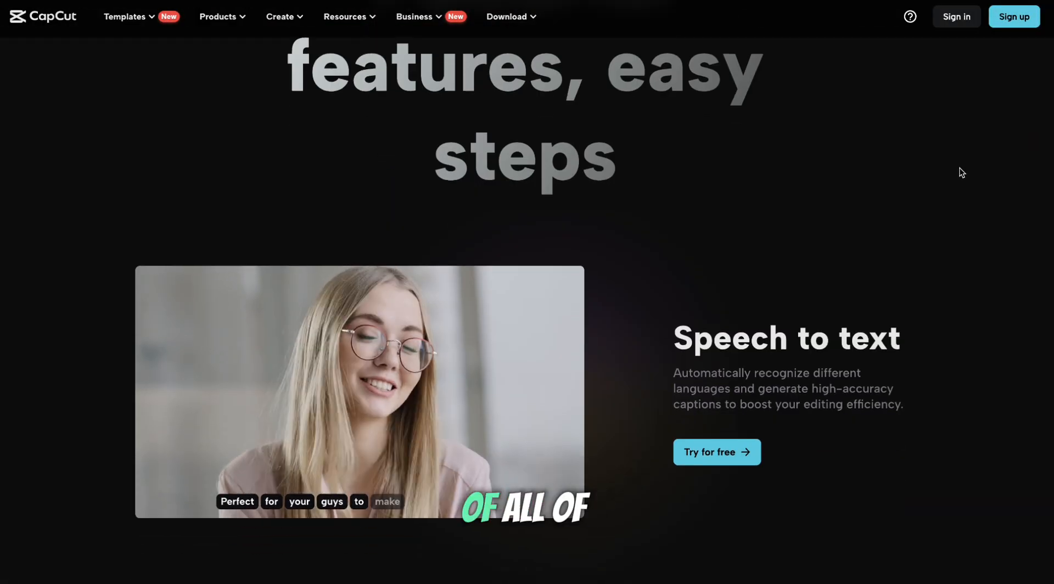
- Scroll past the Speech to text and Text to speech showcases, then return to the homepage hero
scroll(down, 3)
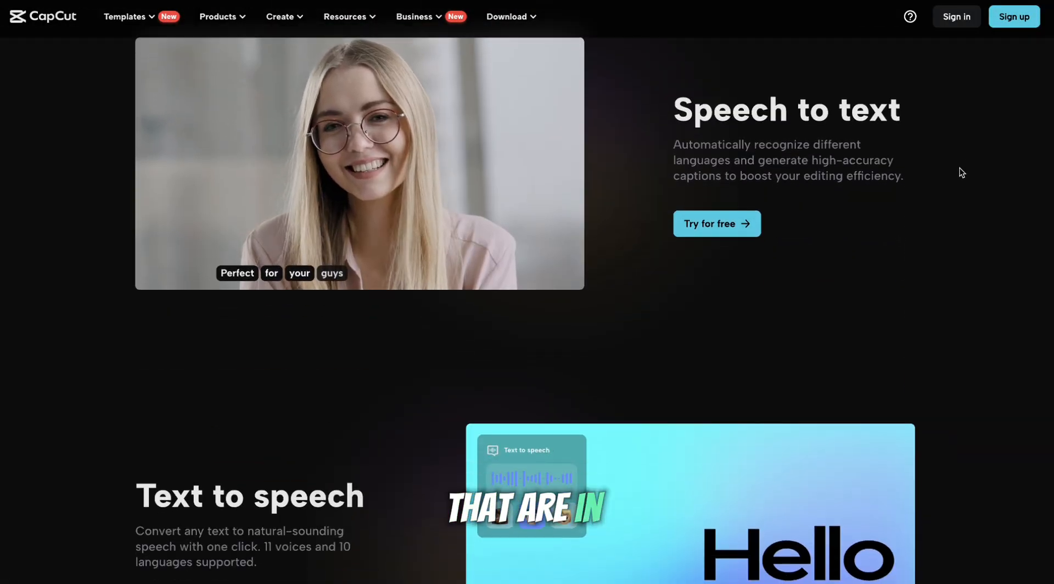
scroll(down, 3)
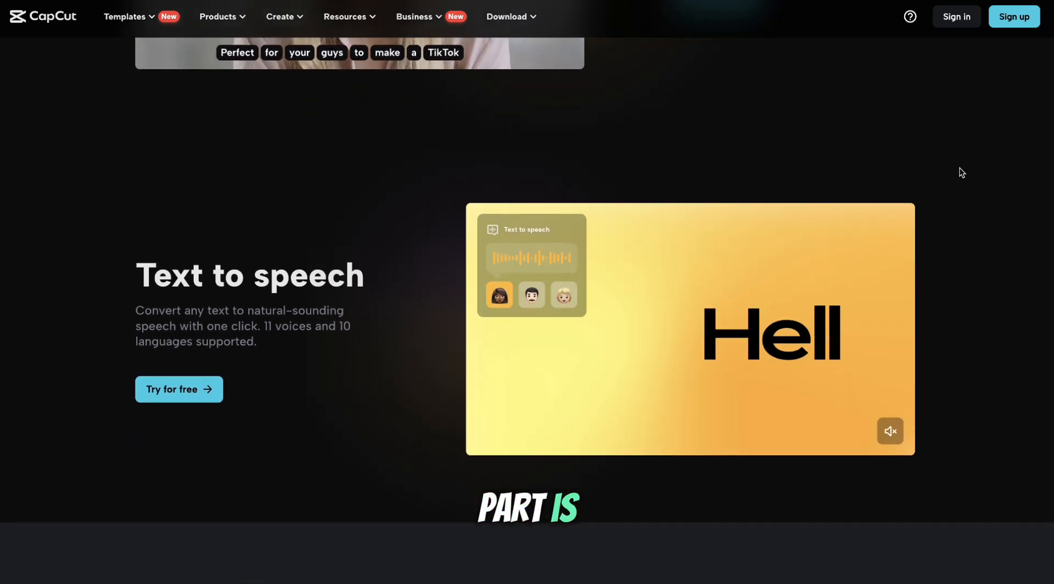
scroll(up, 3)
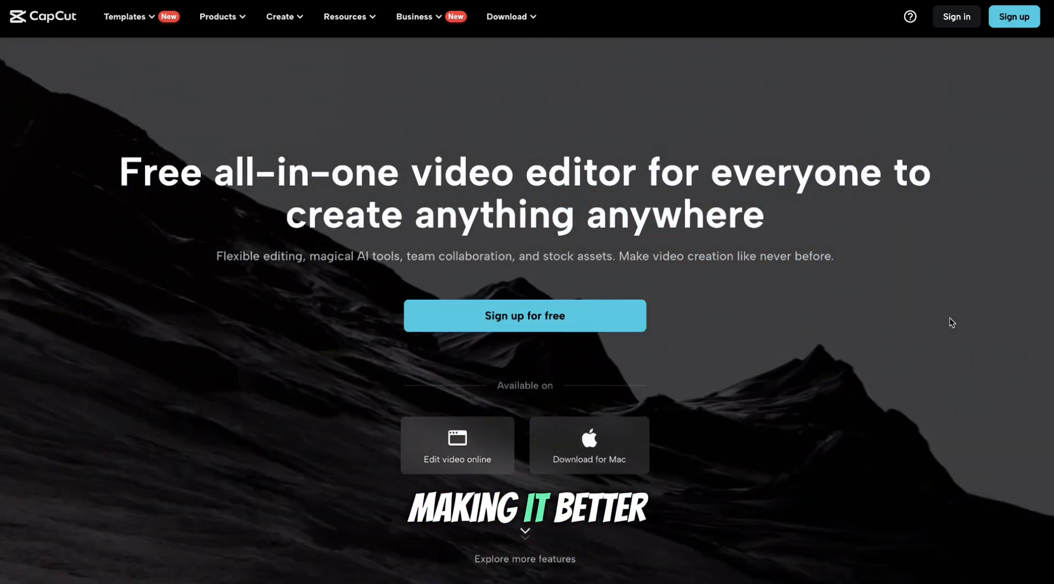